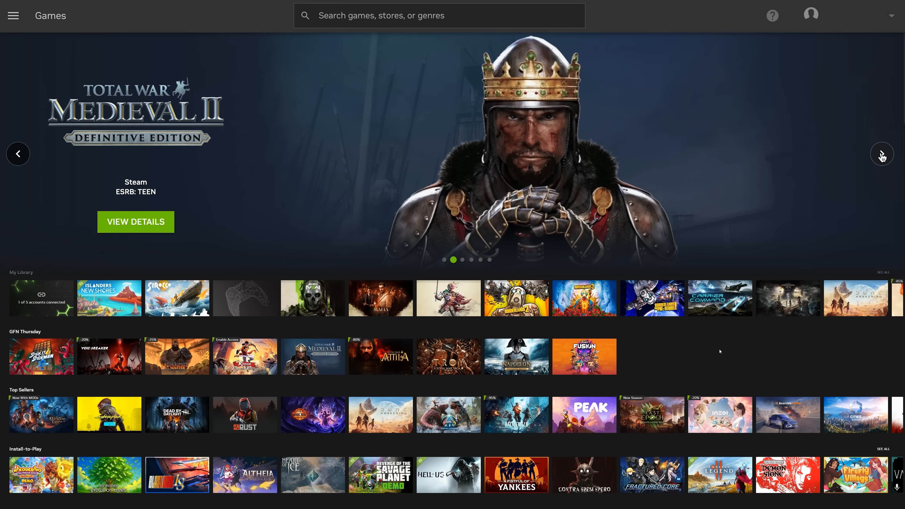
- Page forward through the featured game banners on the Games page
left_click(882, 154)
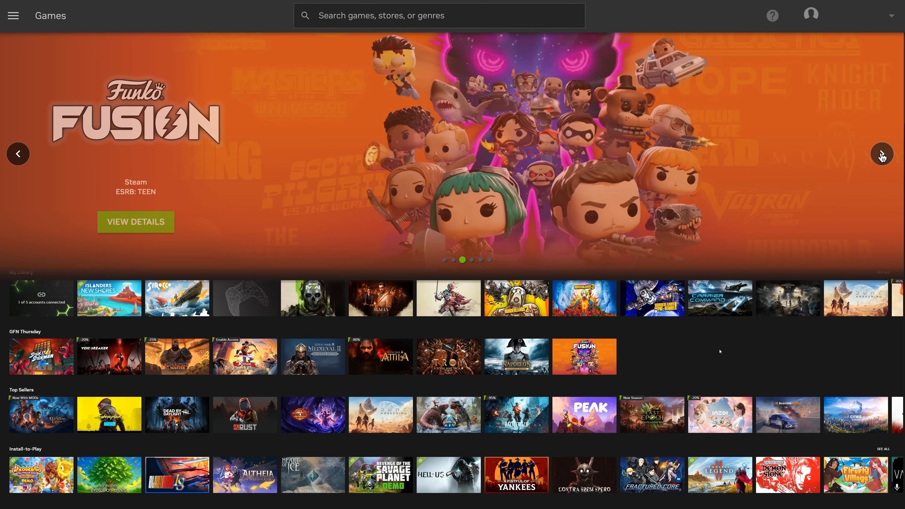
left_click(882, 154)
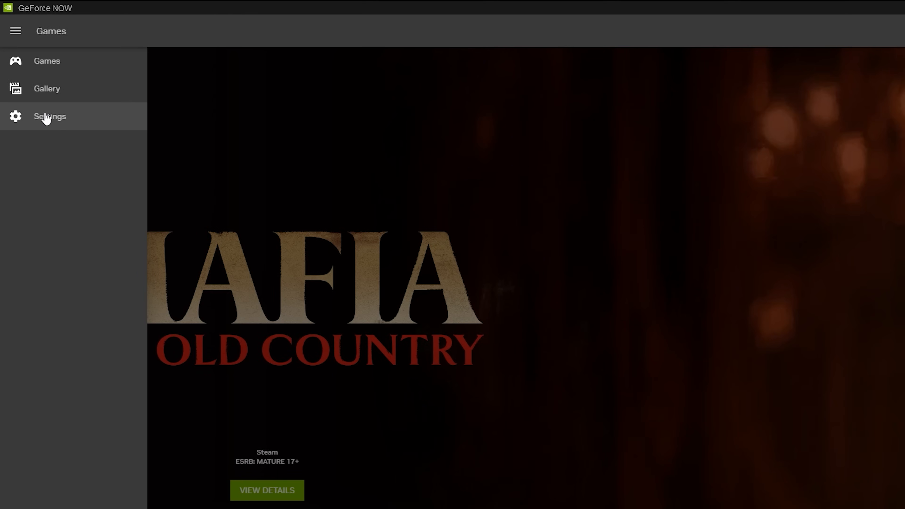
- Review the Steam connection in Settings, then show the full 152-game My Library grid
left_click(48, 116)
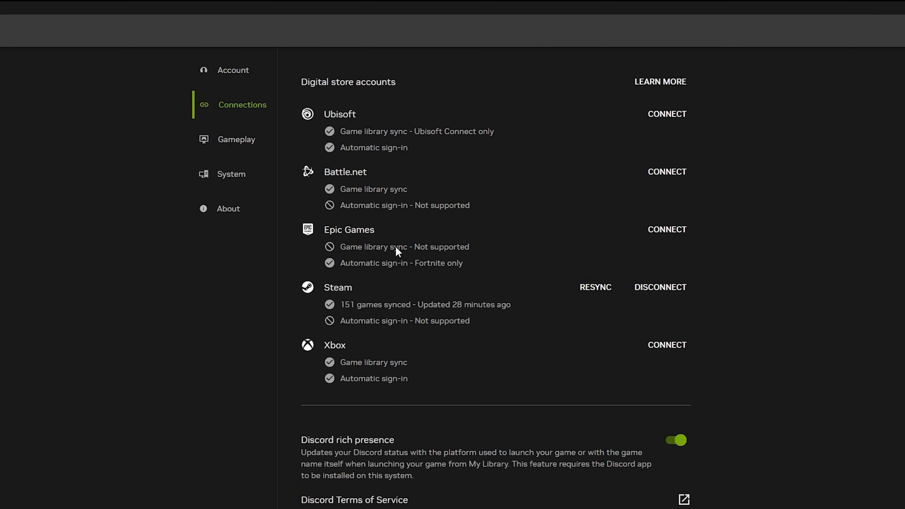
left_click(595, 288)
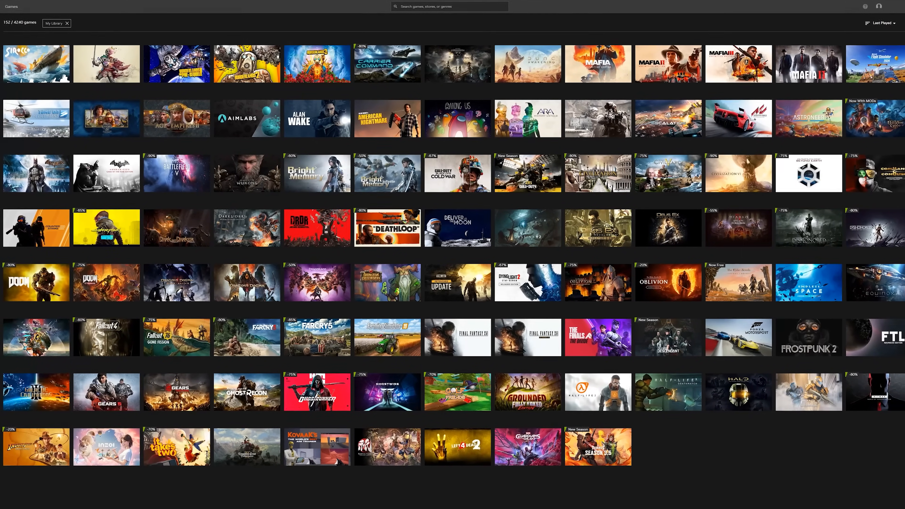
- Search for 'dcs' and filter the catalogue to Install-to-Play games only
type("dcs")
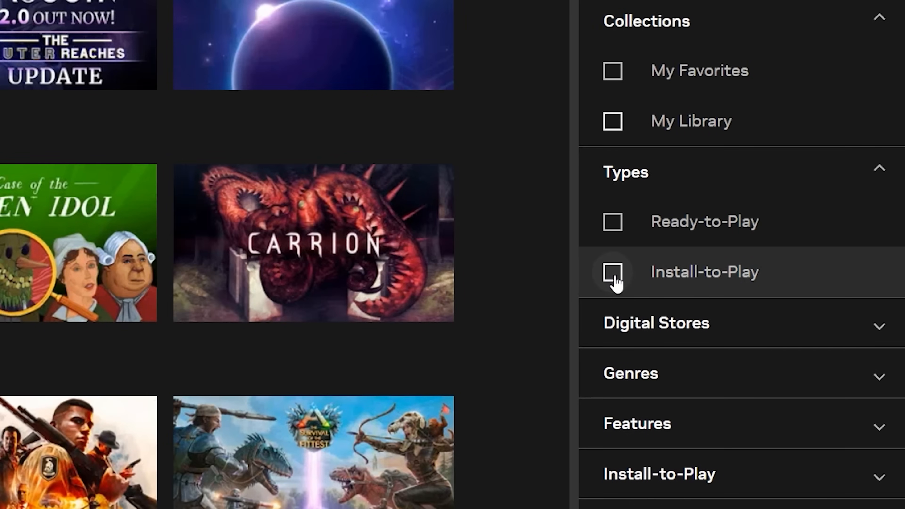
left_click(613, 277)
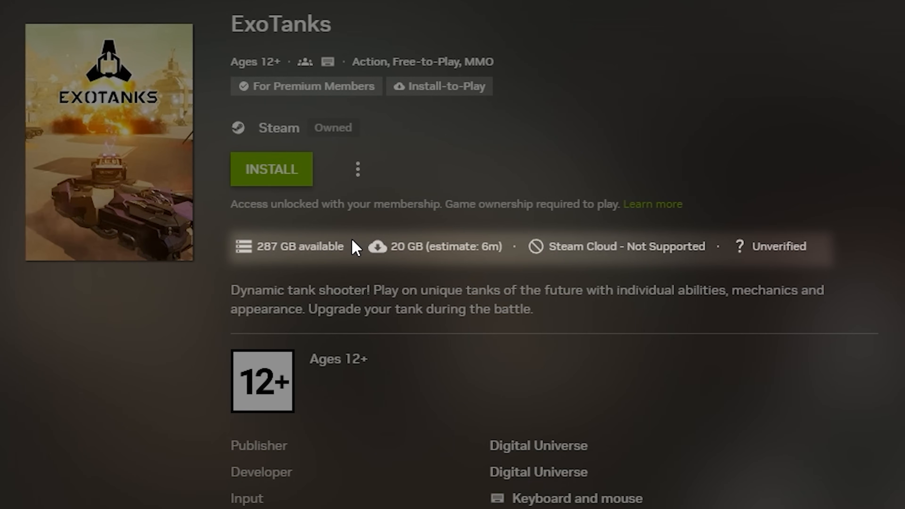
mouse_move(504, 277)
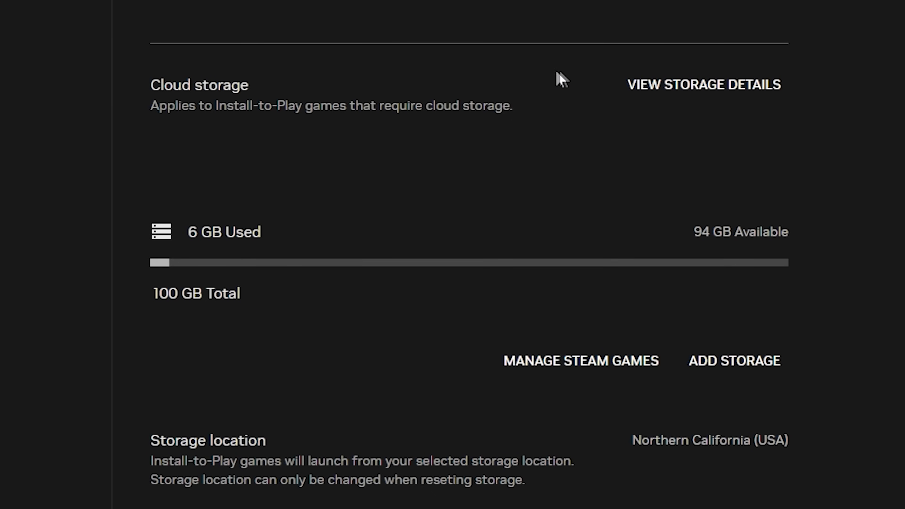
- Review storage plans, then install ExoTanks to the GFN (I:) drive from Steam's Install dialog
scroll("down", 3)
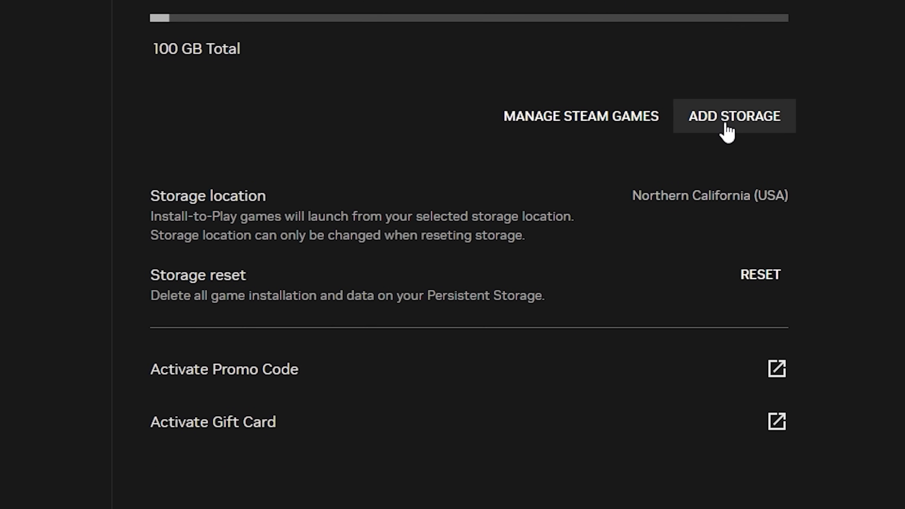
left_click(734, 117)
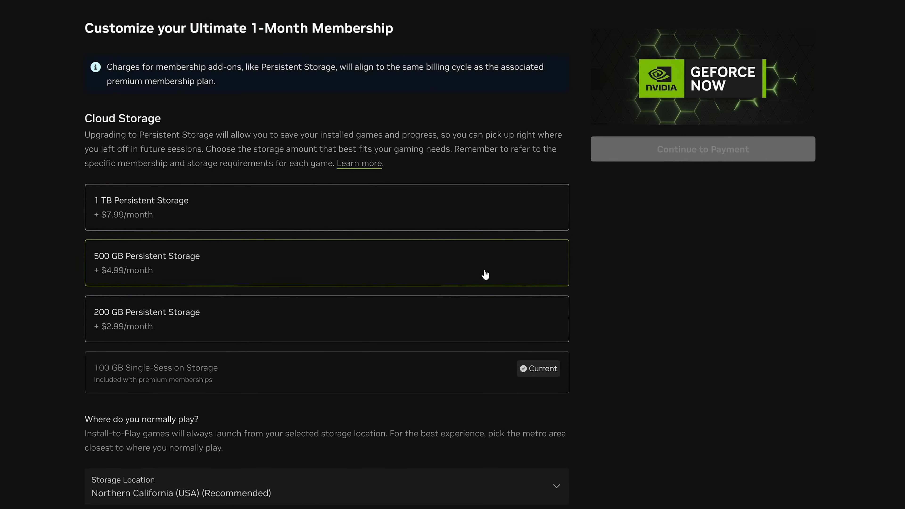
left_click(327, 265)
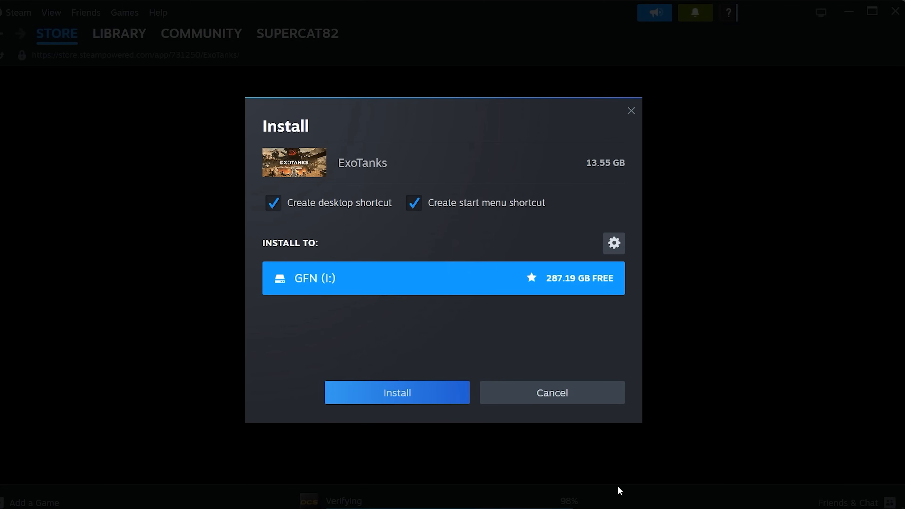
left_click(397, 392)
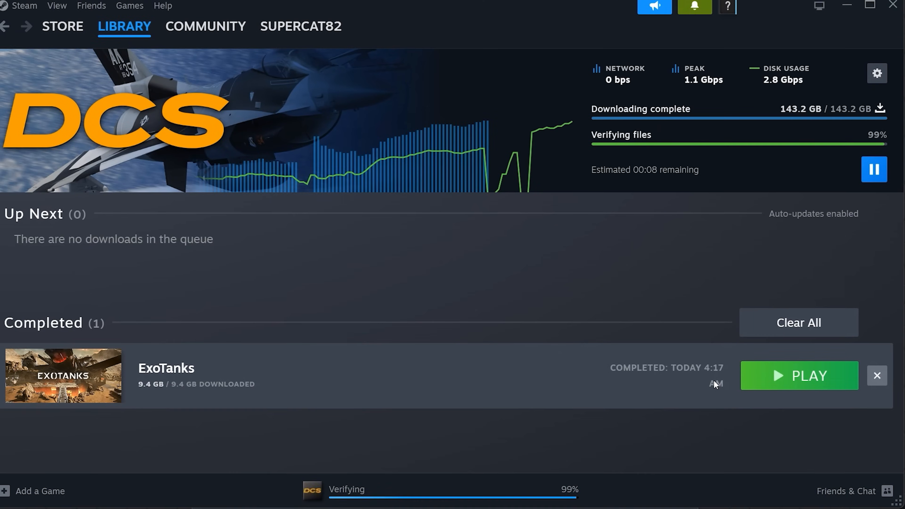
mouse_move(784, 387)
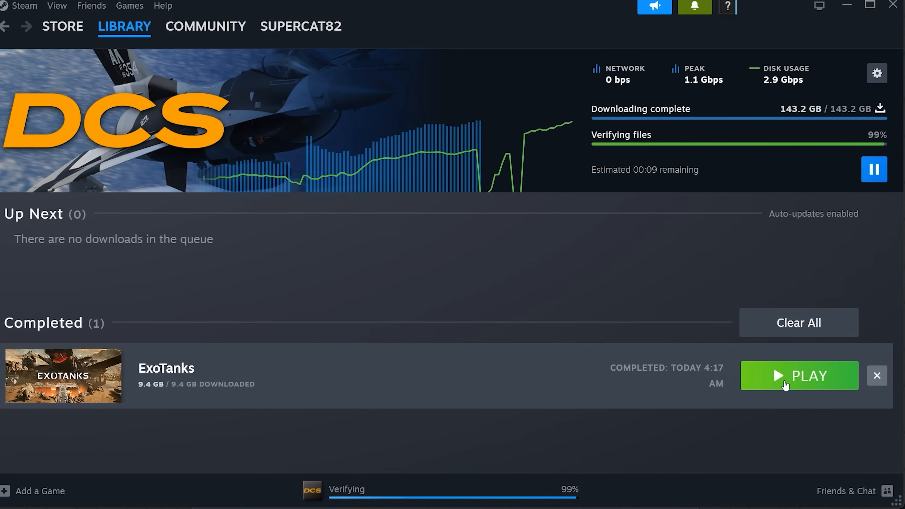
- Launch ExoTanks from Steam's completed downloads list
left_click(875, 170)
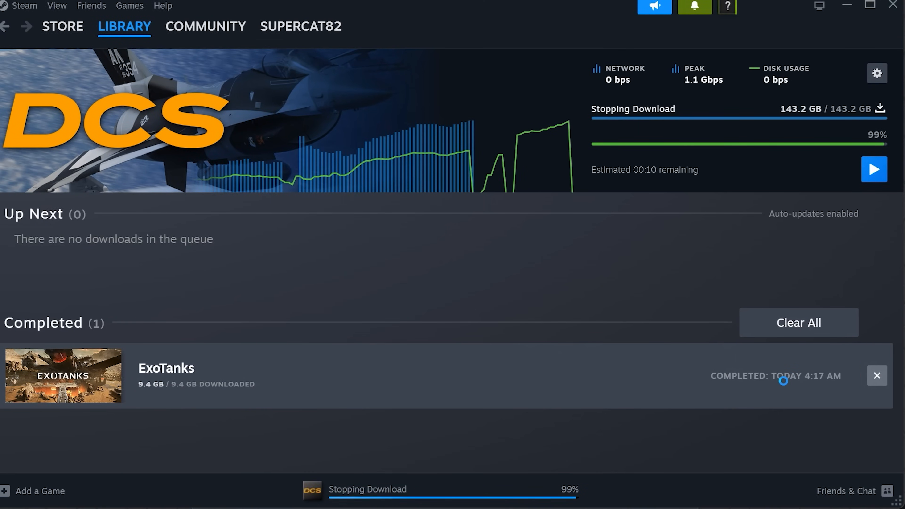